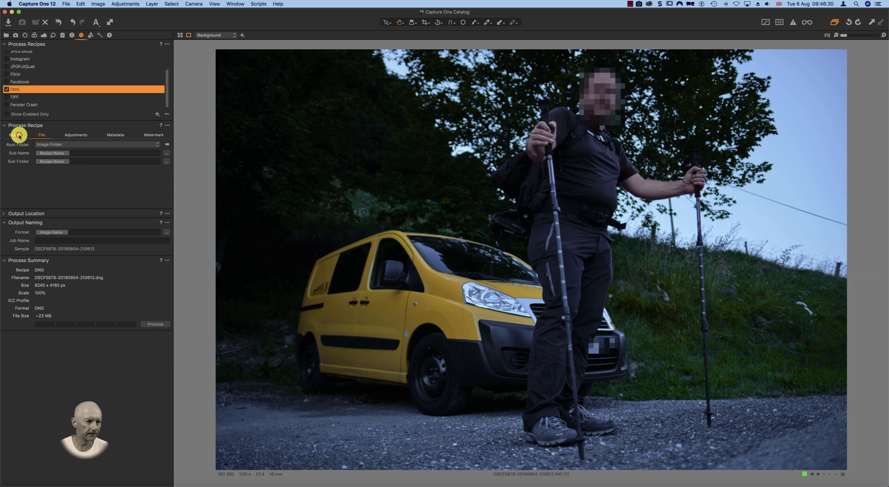
Review the DNG recipe's Basic format settings, keeping Image Folder as the output root, then compare the TIFF recipe.
{"action": "left_click", "coordinate": [11, 134]}
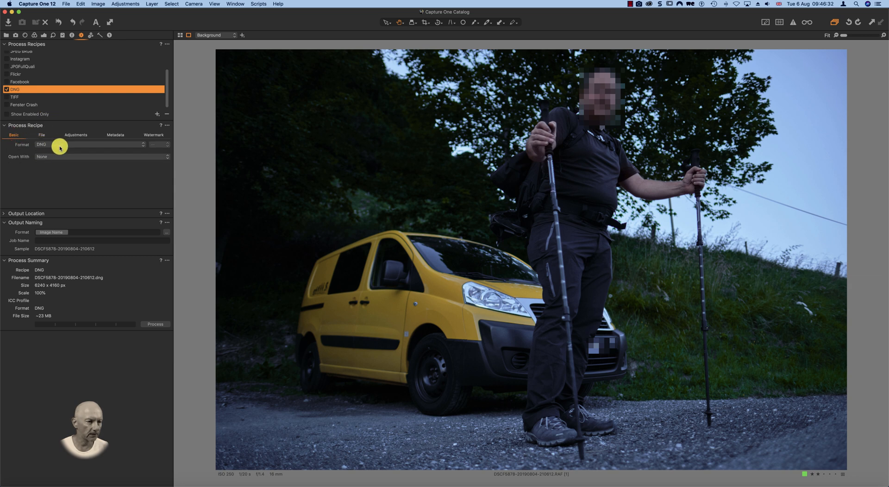
{"action": "mouse_move", "coordinate": [154, 143]}
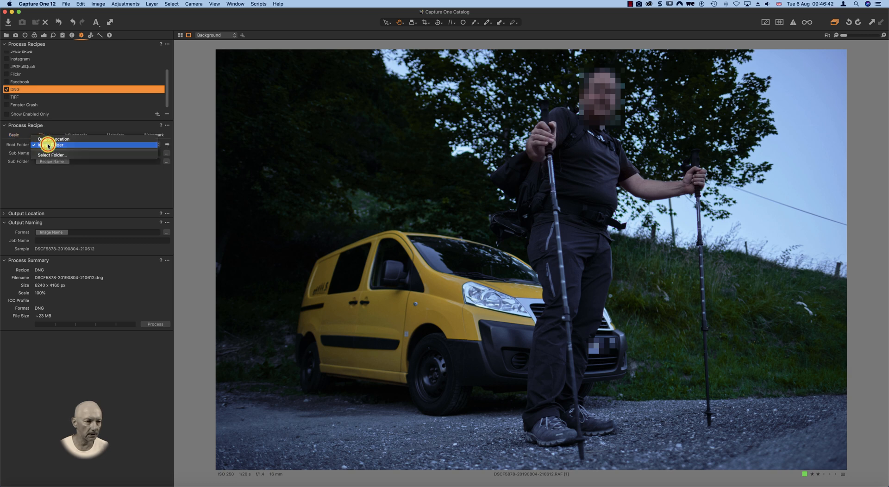
{"action": "left_click", "coordinate": [52, 144]}
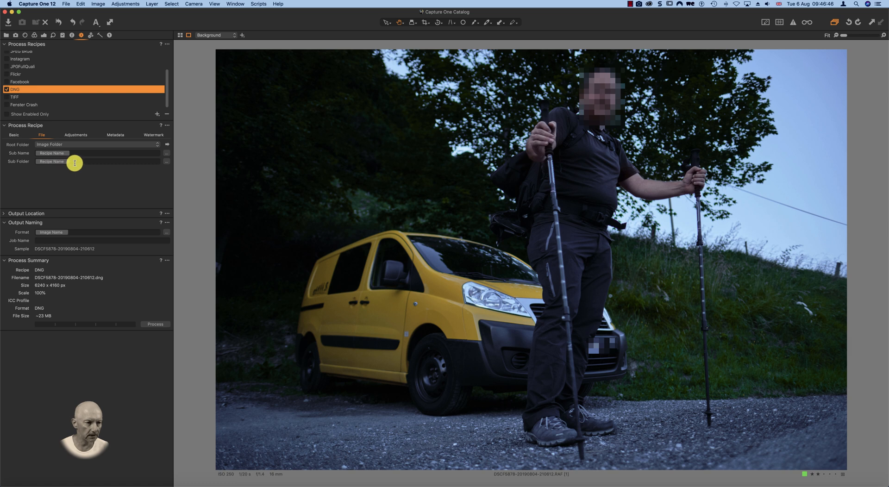
{"action": "mouse_move", "coordinate": [76, 215]}
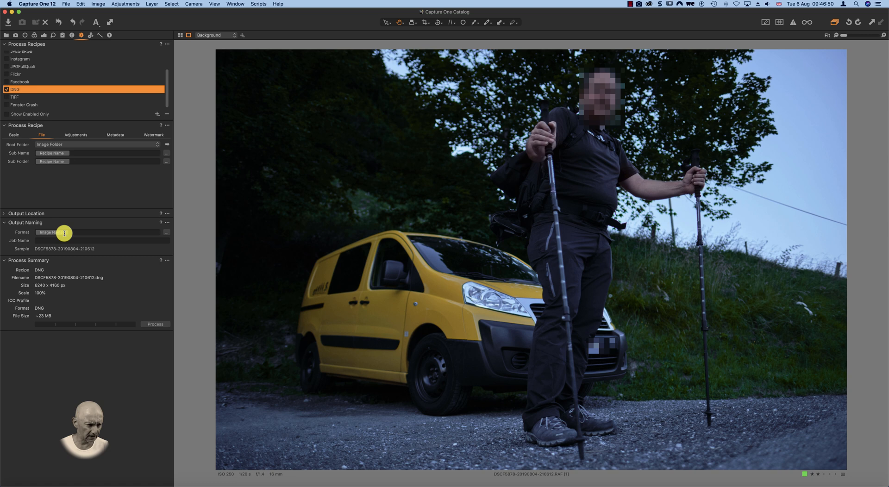
{"action": "mouse_move", "coordinate": [85, 291]}
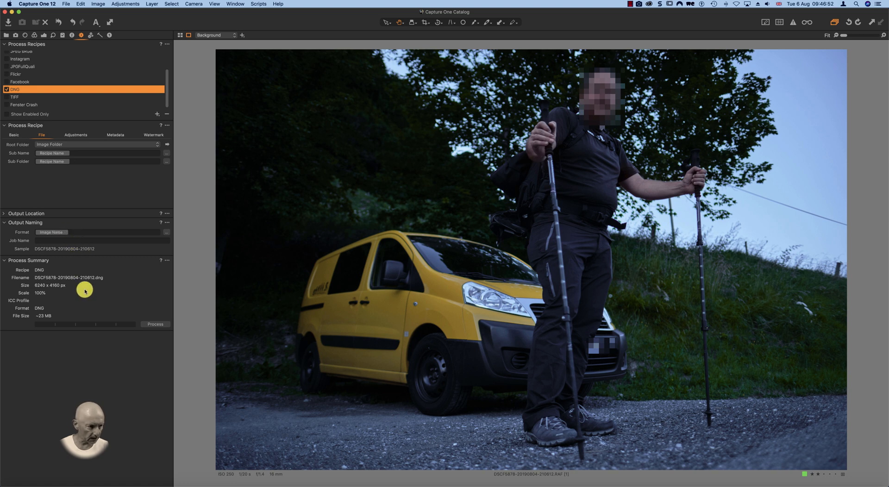
{"action": "mouse_move", "coordinate": [39, 279]}
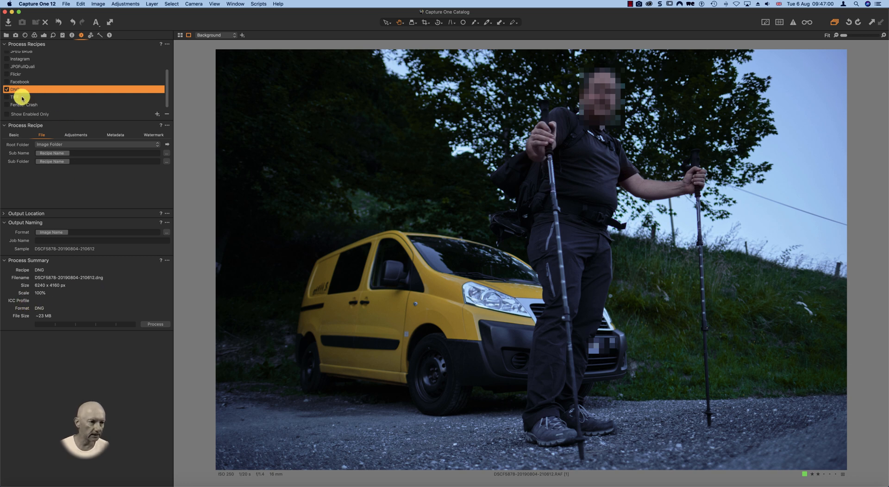
{"action": "left_click", "coordinate": [19, 97]}
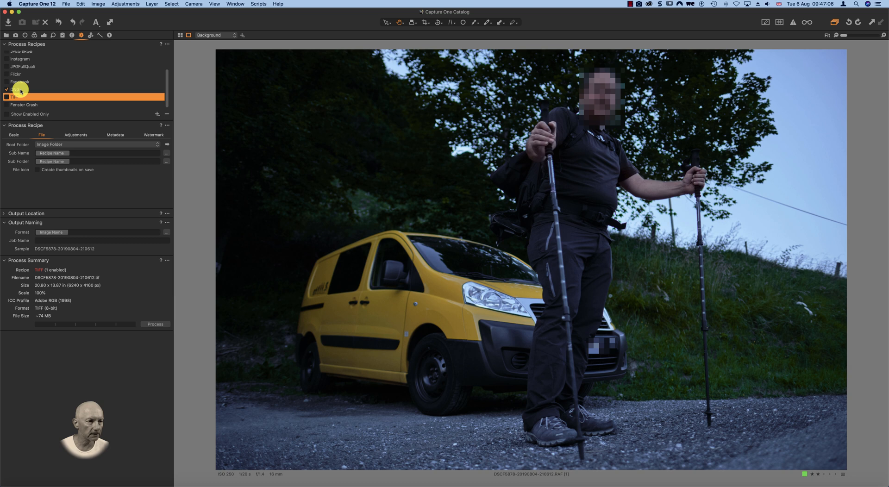
Return to the DNG recipe and bring up its output folder in Finder, showing it empty.
{"action": "left_click", "coordinate": [5, 90]}
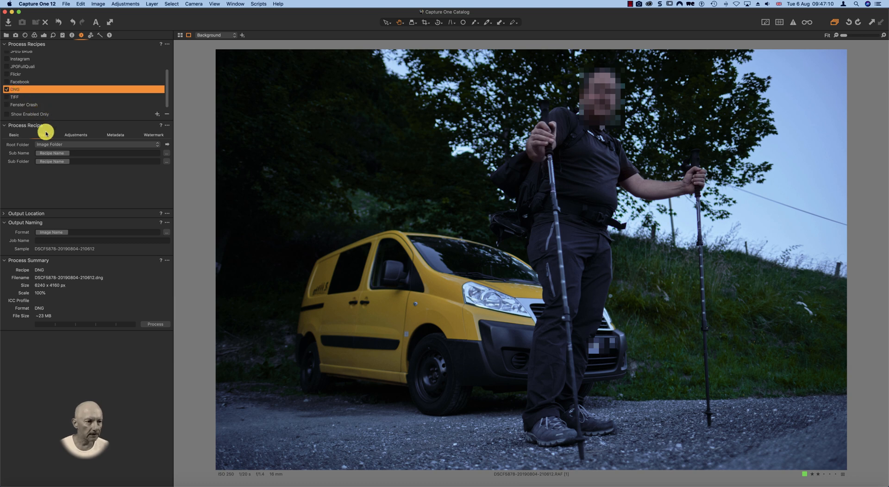
{"action": "left_click", "coordinate": [166, 146]}
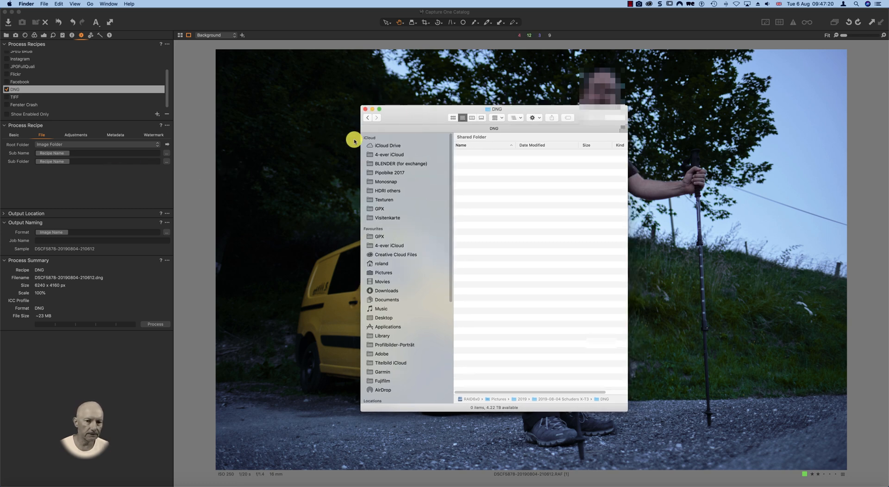
{"action": "left_click", "coordinate": [156, 324]}
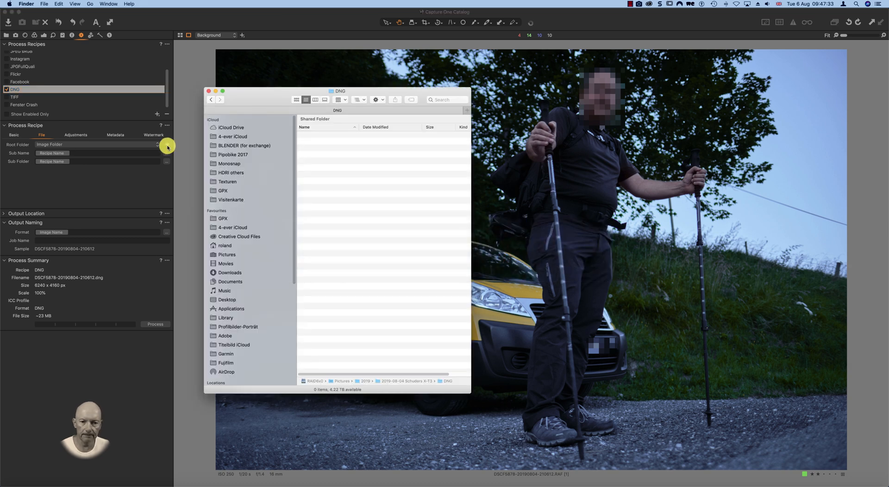
{"action": "mouse_move", "coordinate": [332, 158]}
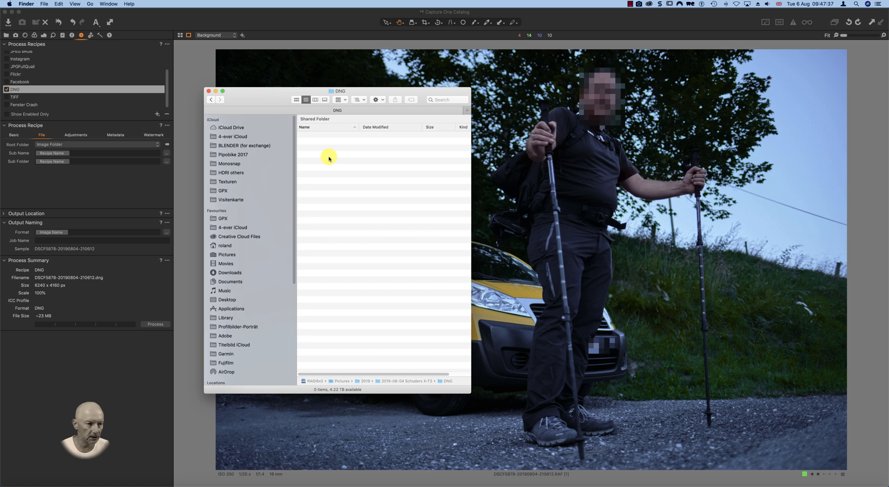
{"action": "mouse_move", "coordinate": [325, 157]}
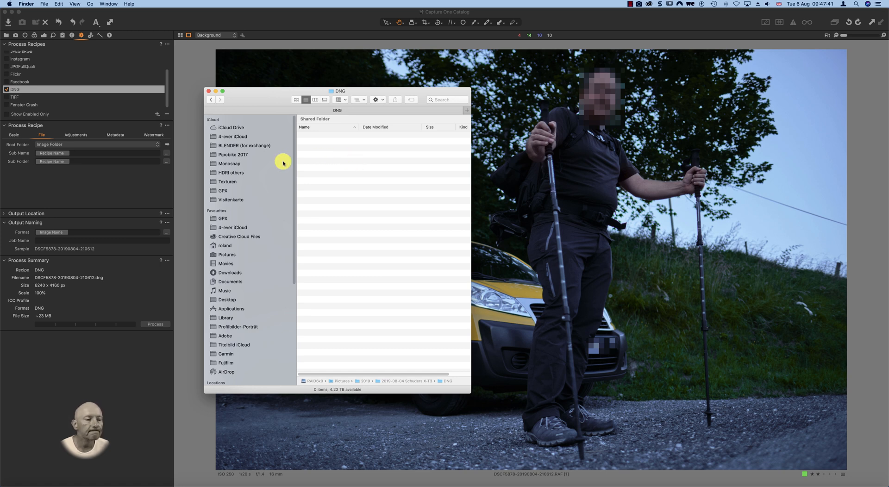
{"action": "mouse_move", "coordinate": [267, 171]}
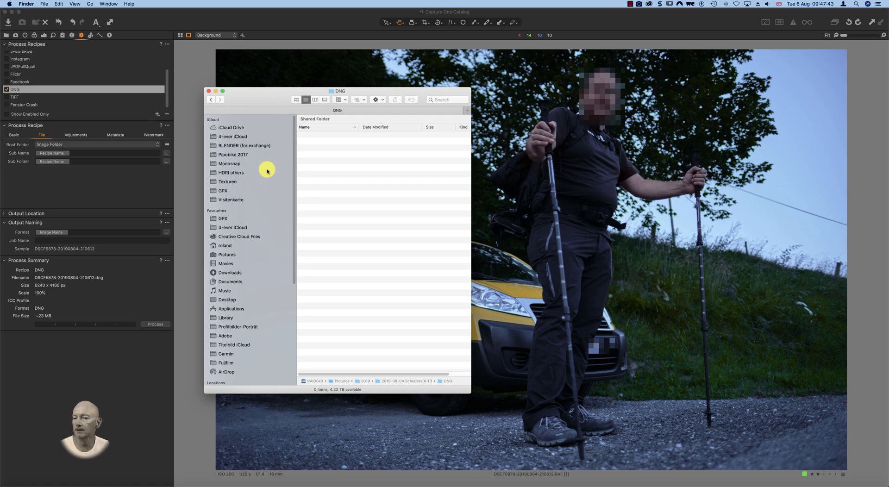
{"action": "mouse_move", "coordinate": [615, 22]}
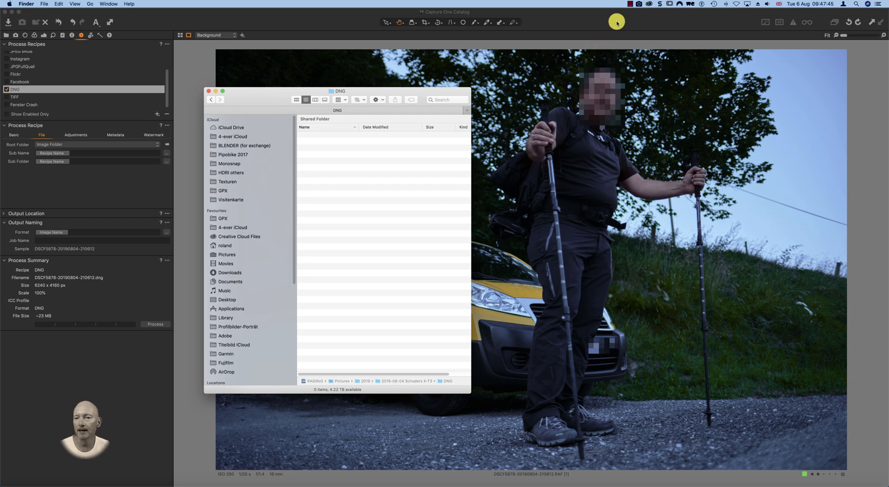